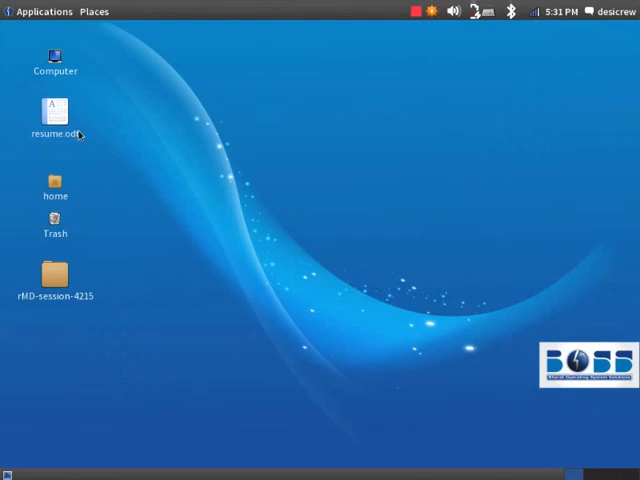
Open resume.odt from the desktop in LibreOffice Writer
double_click(54, 108)
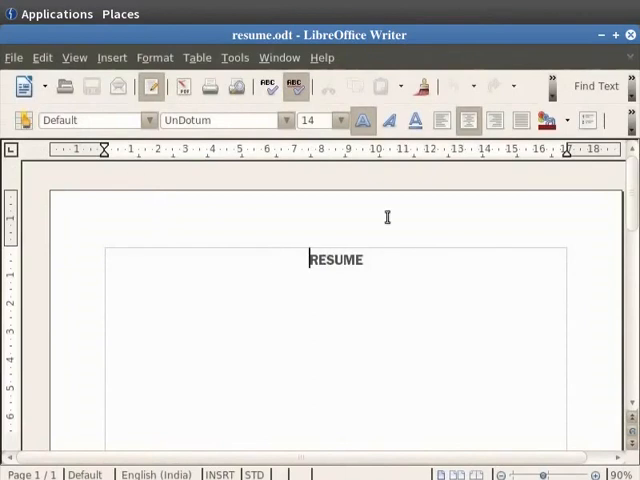
click(468, 120)
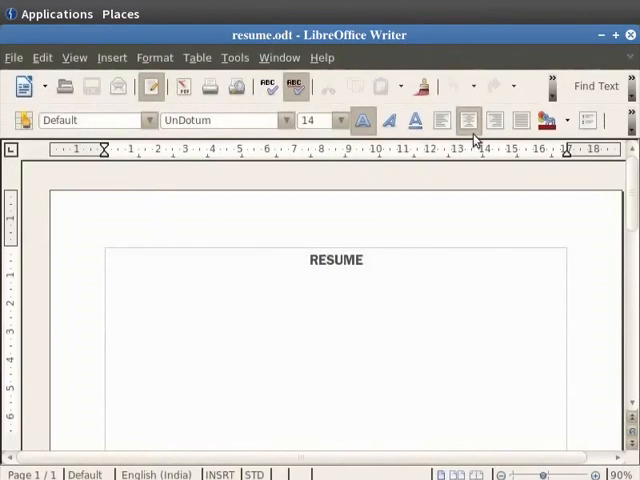
double_click(336, 260)
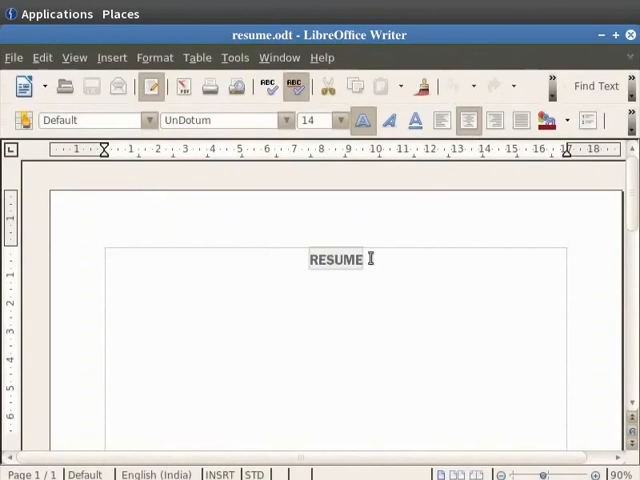
click(444, 120)
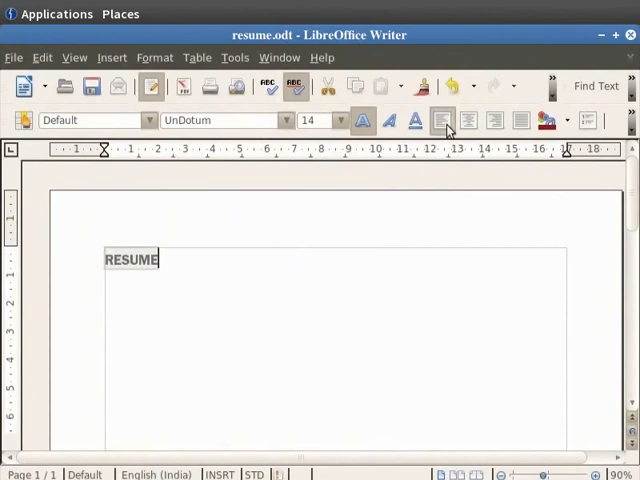
click(492, 120)
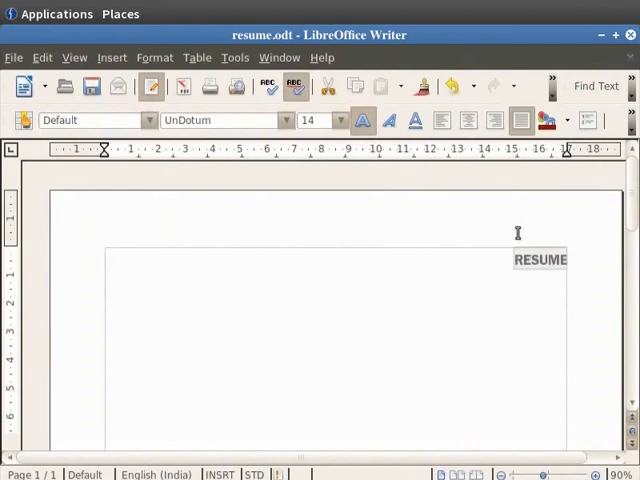
click(468, 120)
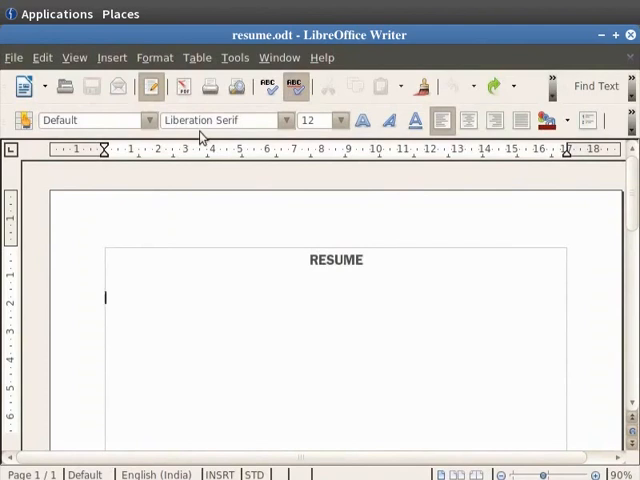
Choose the plain 1., 2., 3. numbering style in Bullets and Numbering for the line under RESUME
click(156, 56)
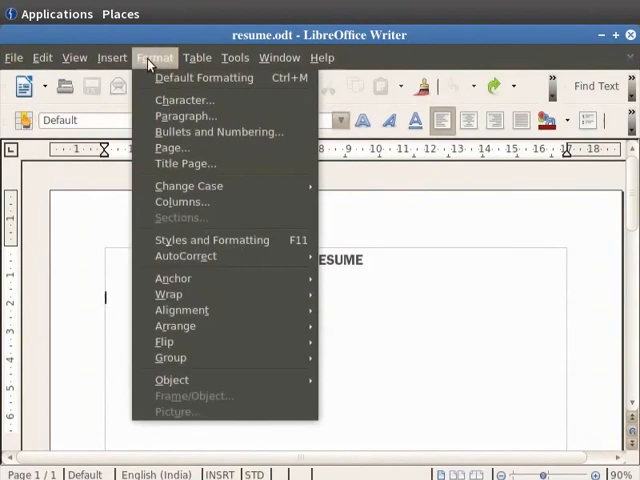
click(220, 132)
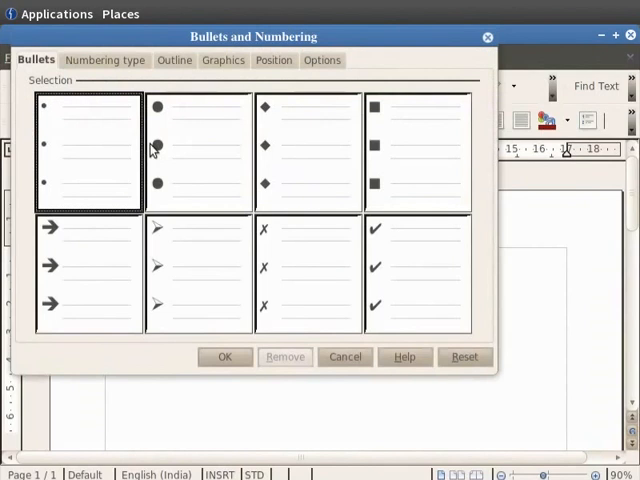
mouse_move(104, 62)
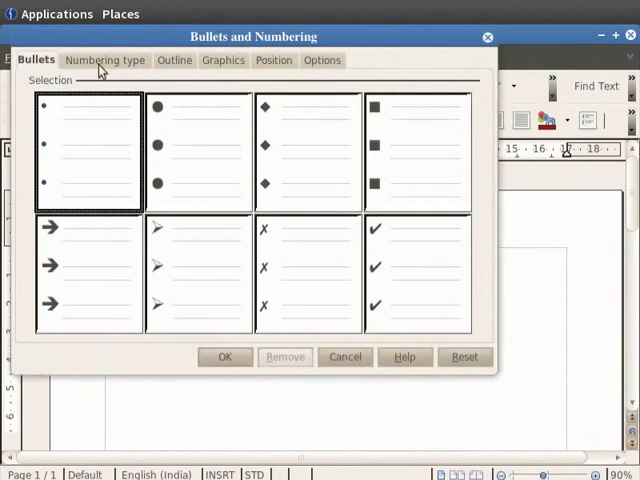
click(174, 60)
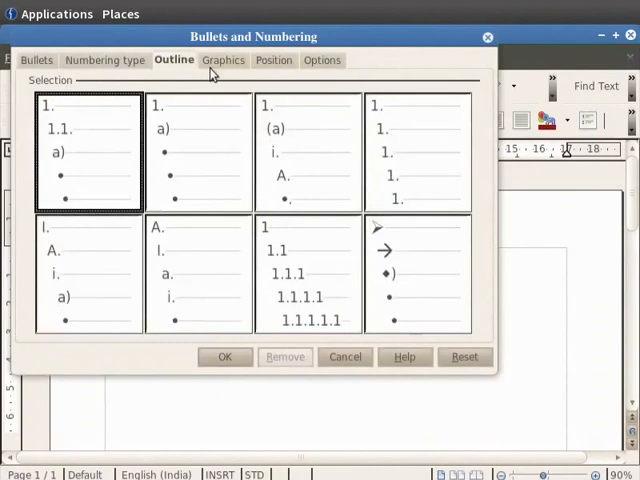
click(222, 60)
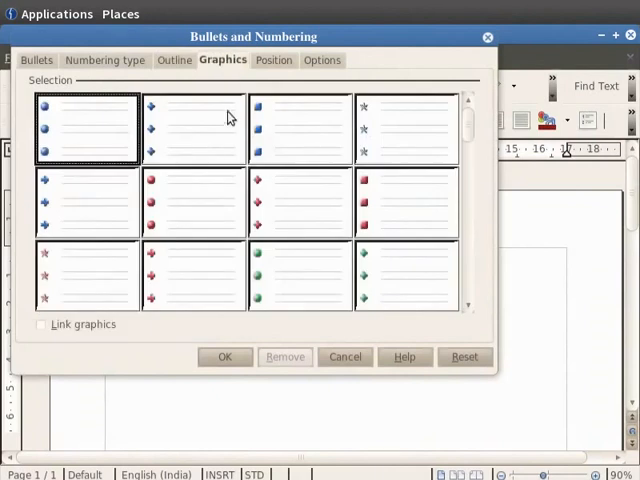
mouse_move(124, 64)
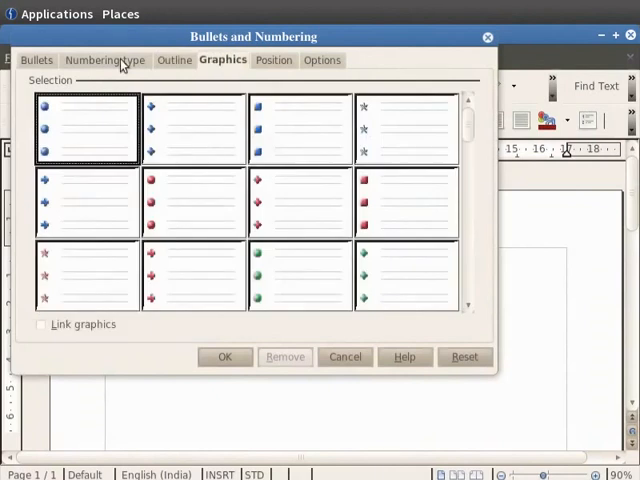
click(104, 60)
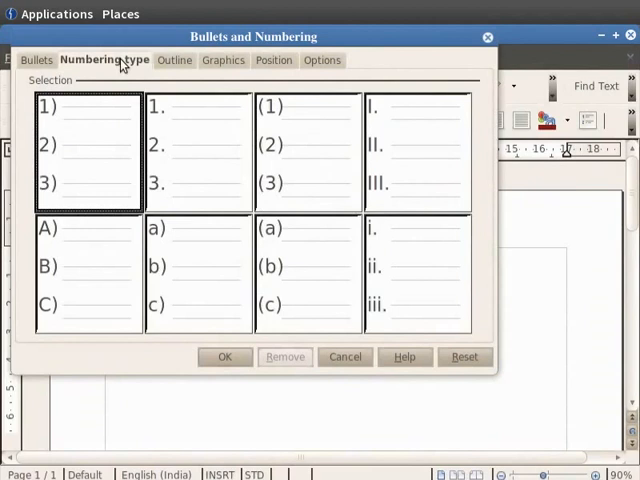
click(196, 150)
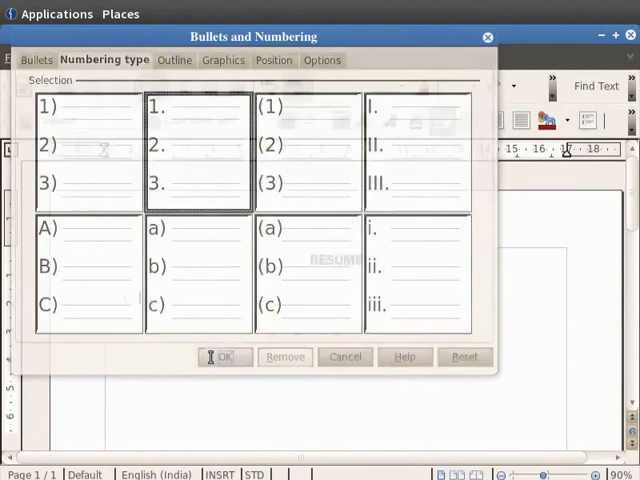
Apply the numbering and enter NAME: RAMESH, FATHER'S NAME: MAHESH and MOTHER'S NAME as list items
click(224, 356)
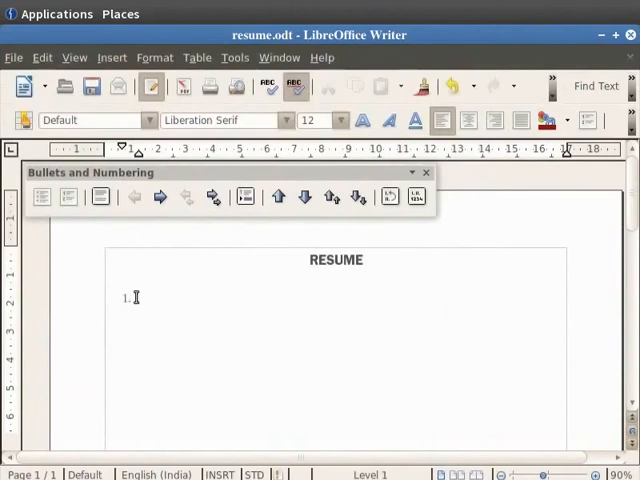
text(NAME: RAME)
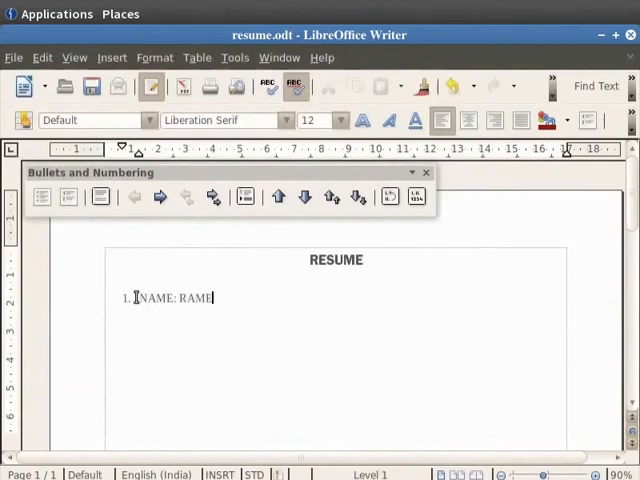
text(ESH)
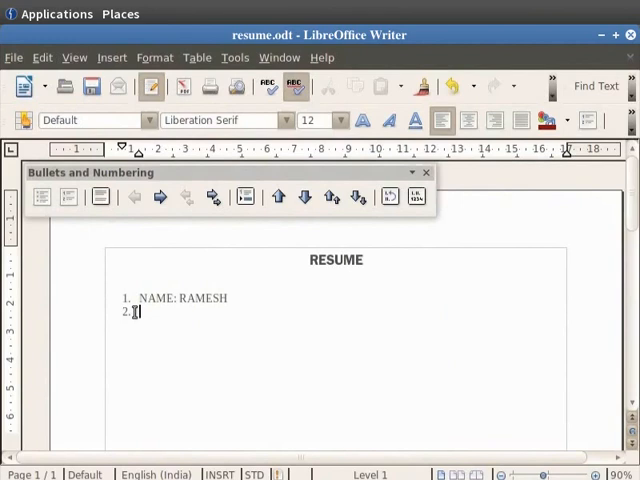
text(FATH)
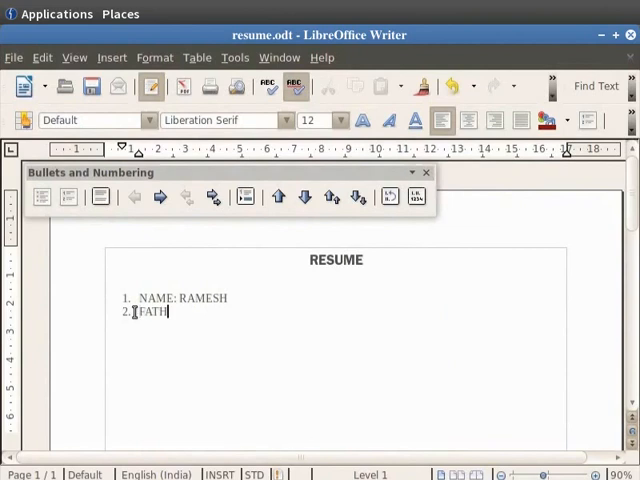
text(HER'S NAME: MAHESH)
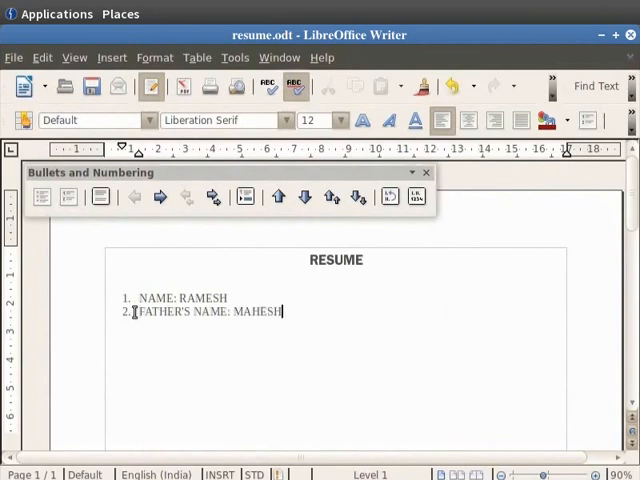
key(Return)
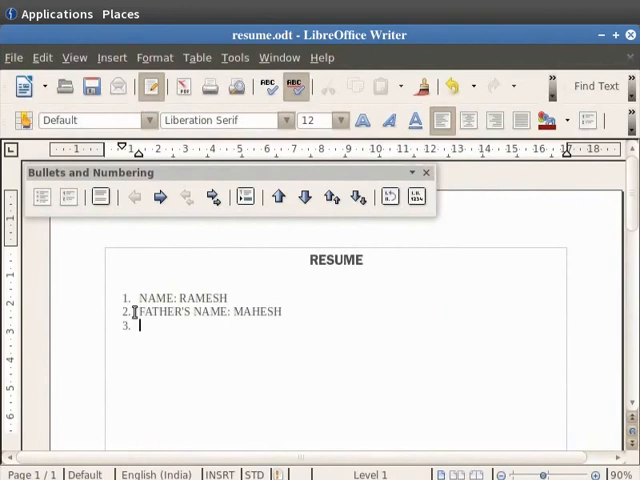
text(MOTHER'S NAME: SHWETA)
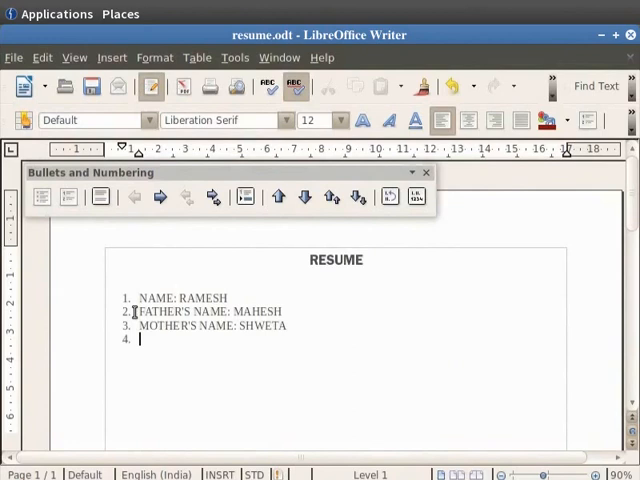
Add FATHER'S OCCUPATION and MOTHER'S OCCUPATION: HOUSEWIFE items, then start an empty sixth item
text(FATH)
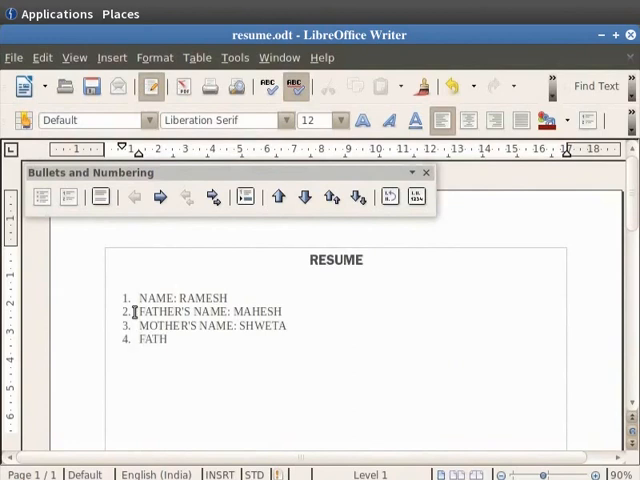
text(ER'S OCCUPATION: GOVERNMENT SERVANT)
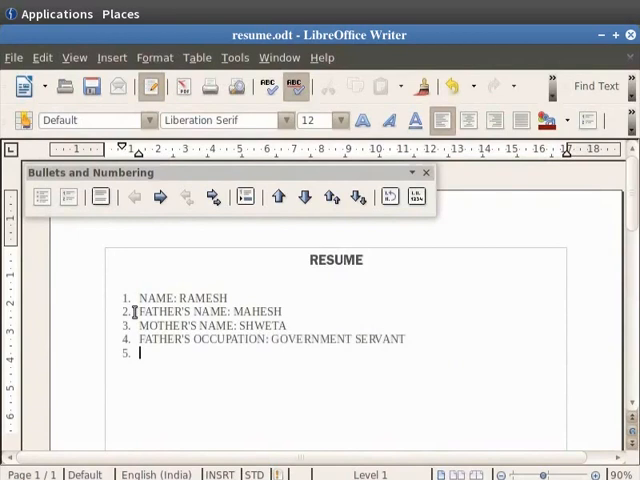
text(MOTHER'S OCCUPA)
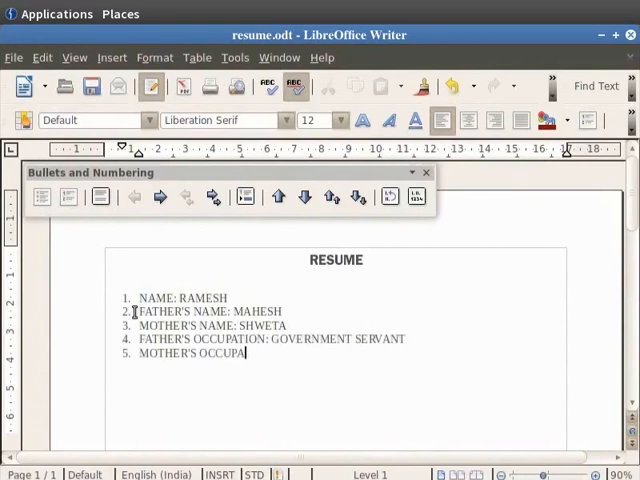
text(TION: HOUSEWIFE)
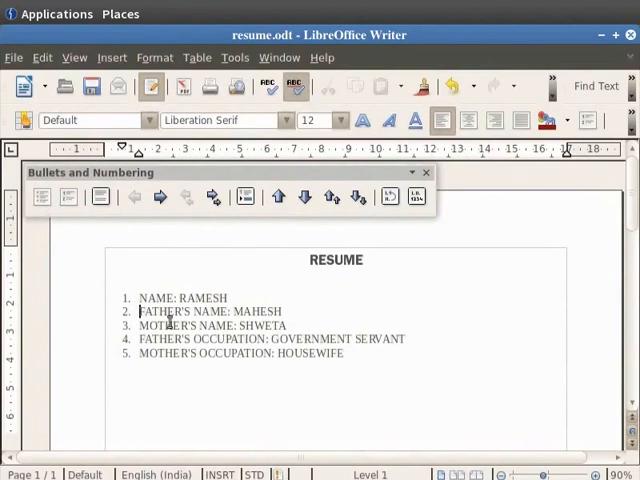
click(352, 354)
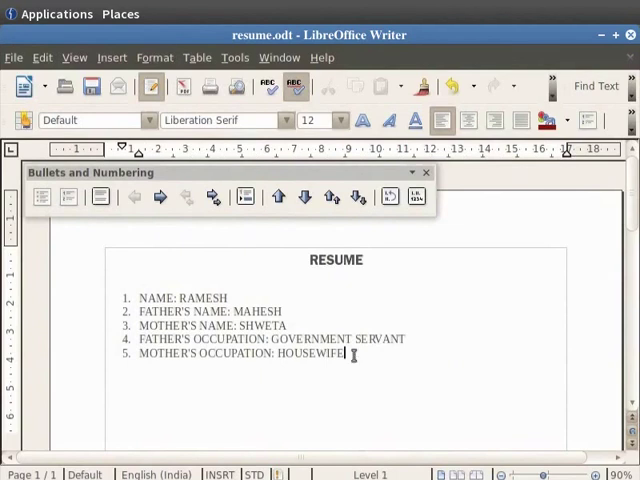
key(Return)
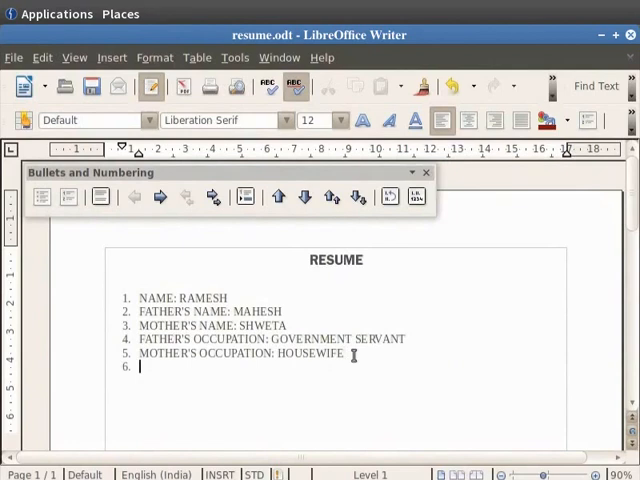
mouse_move(144, 246)
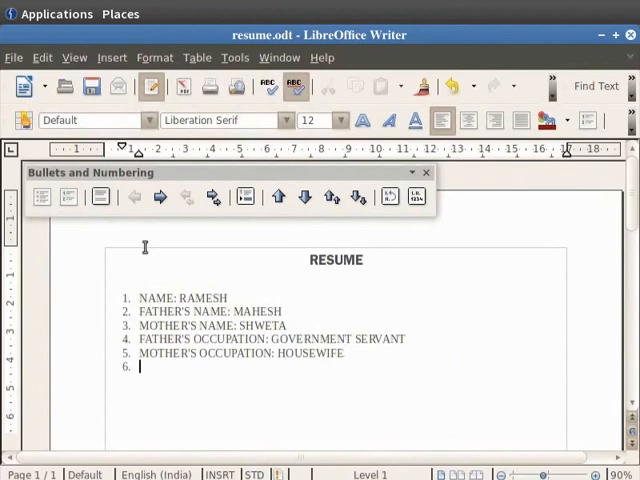
Turn off numbering on the empty sixth line so the list ends at item 5
click(424, 172)
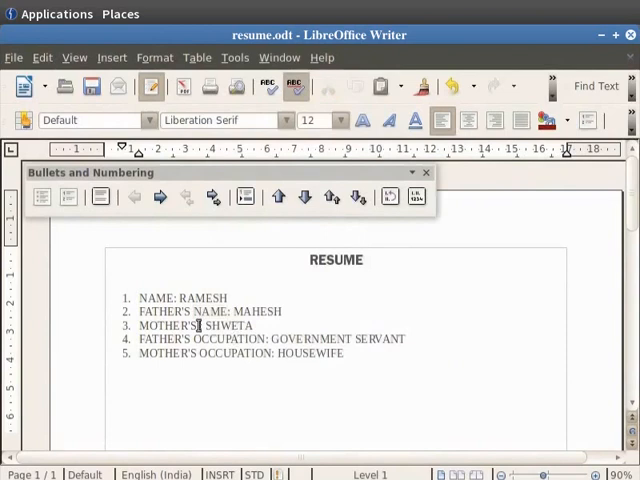
right_click(200, 324)
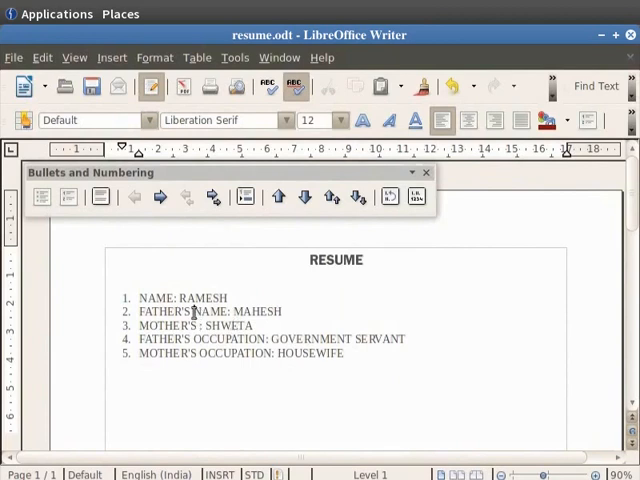
Dismiss the floating Bullets and Numbering toolbar via the list's context menu
right_click(208, 312)
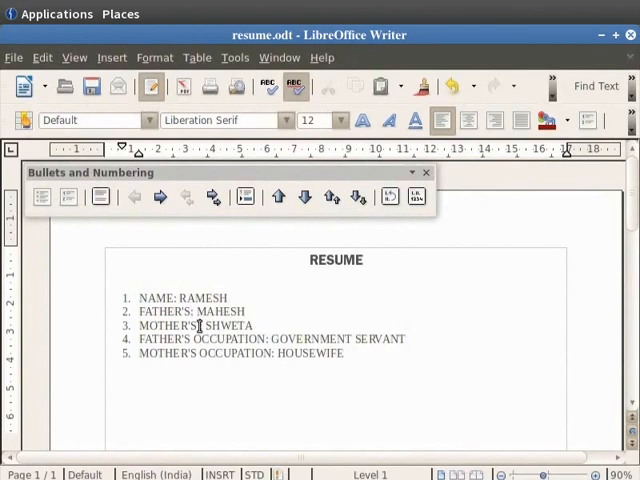
right_click(200, 326)
text(NAME: )
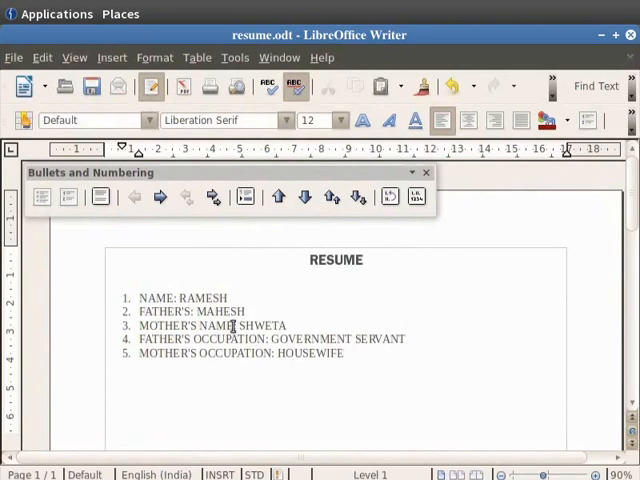
right_click(232, 324)
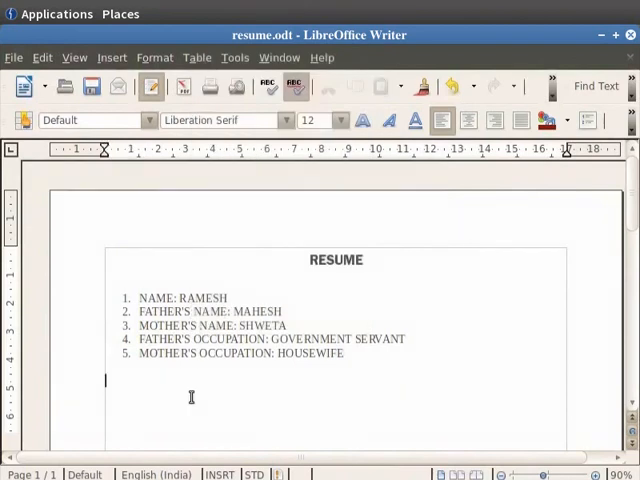
Add an unnumbered EDUCATION DETAILS line below the list and set it in Liberation Sans
text(EDUCAT)
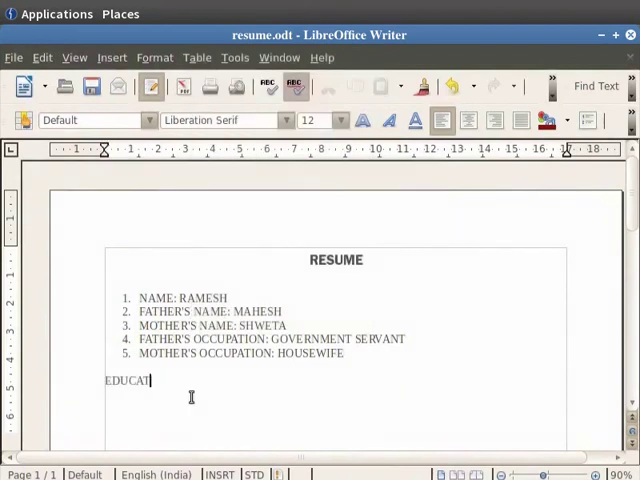
text(ION DETAILS)
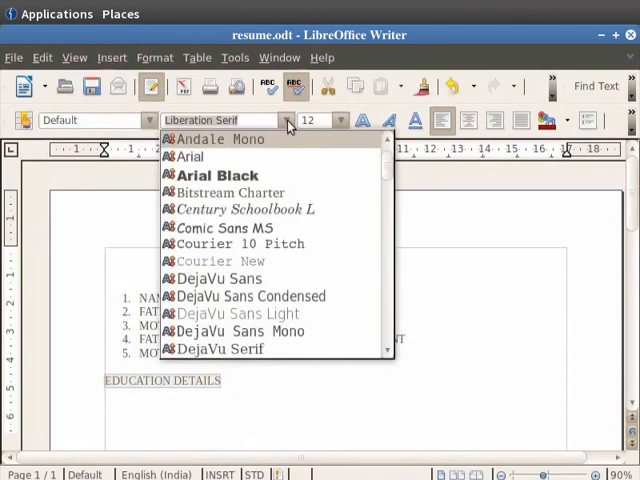
scroll(down, 3)
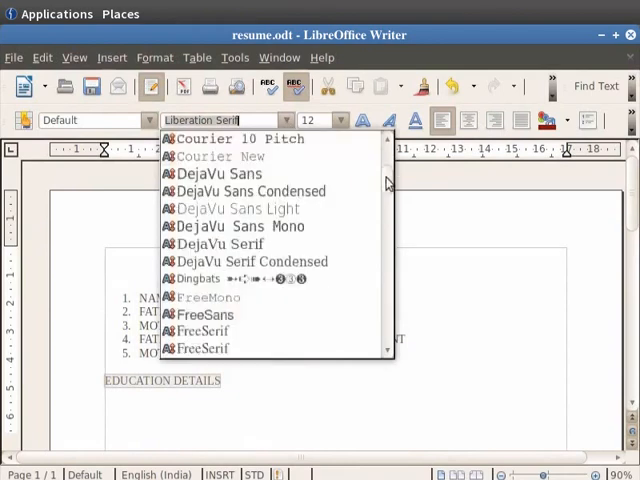
scroll(down, 3)
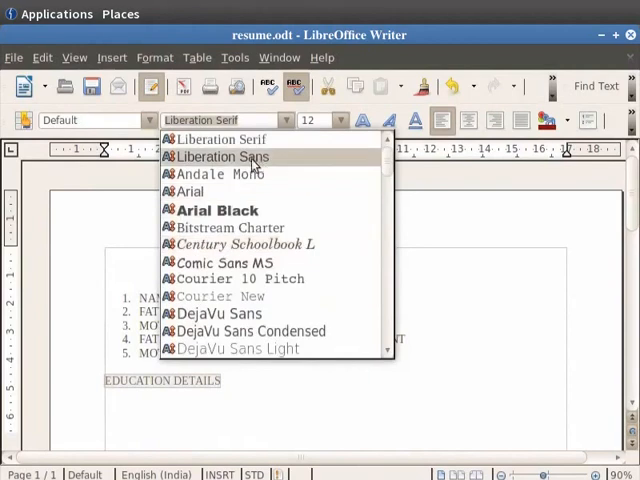
click(222, 156)
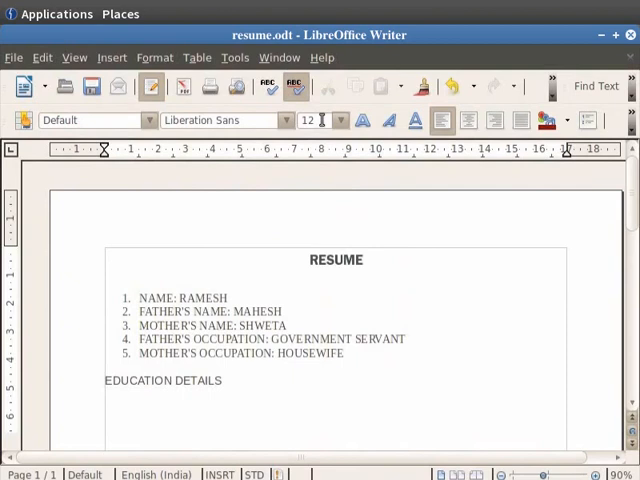
Set the EDUCATION DETAILS heading to font size 11
click(204, 380)
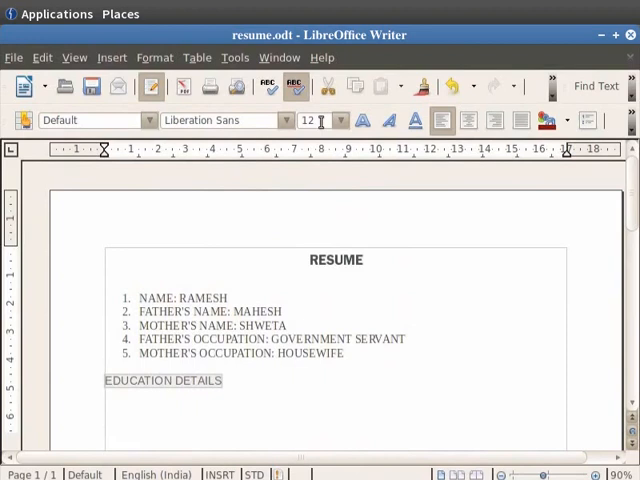
click(340, 120)
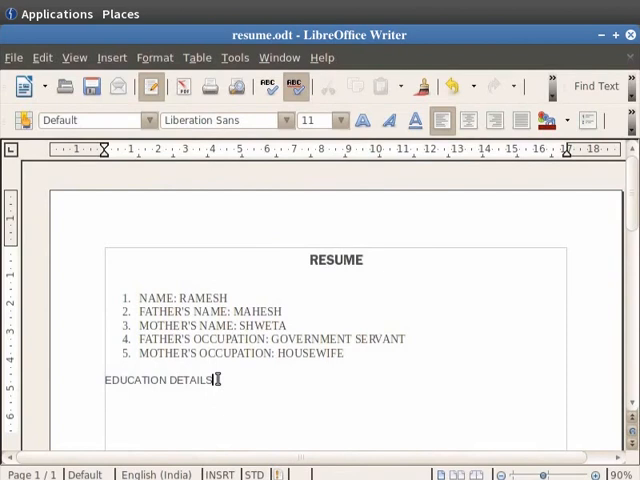
mouse_move(546, 120)
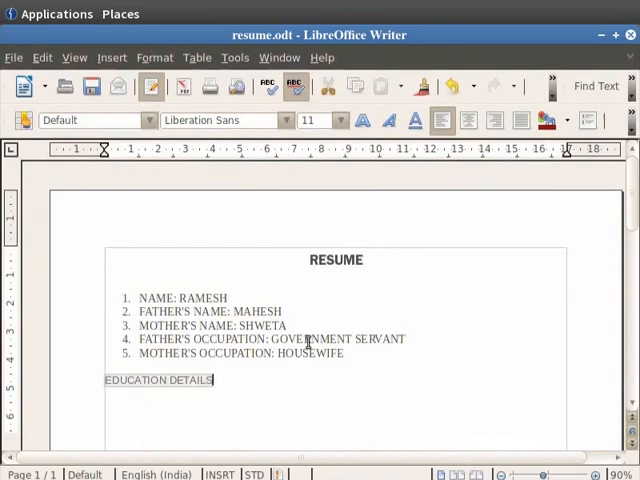
Colour the EDUCATION DETAILS heading Light green
click(564, 120)
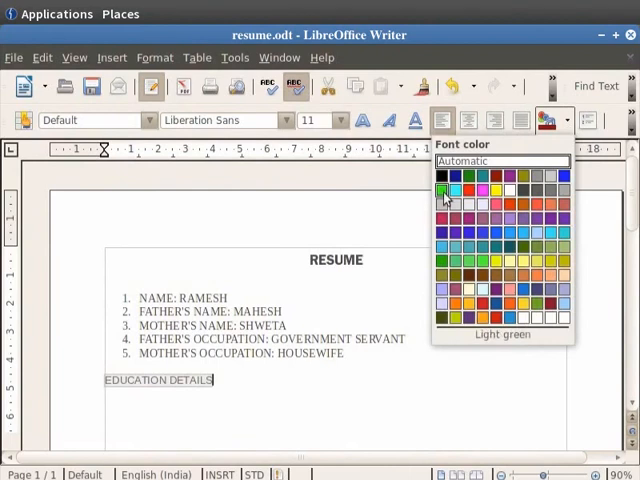
click(444, 192)
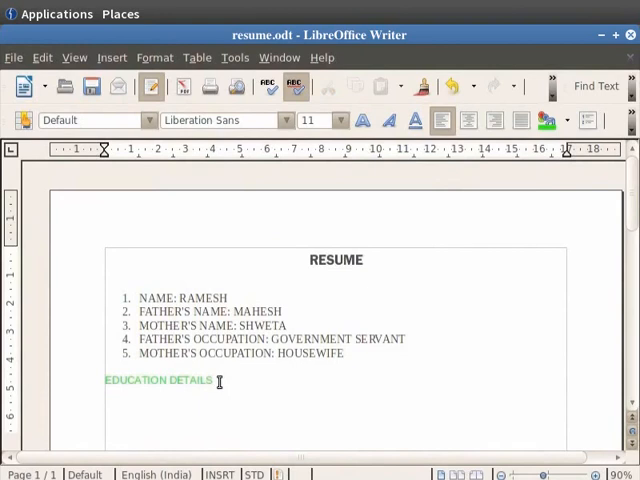
mouse_move(330, 216)
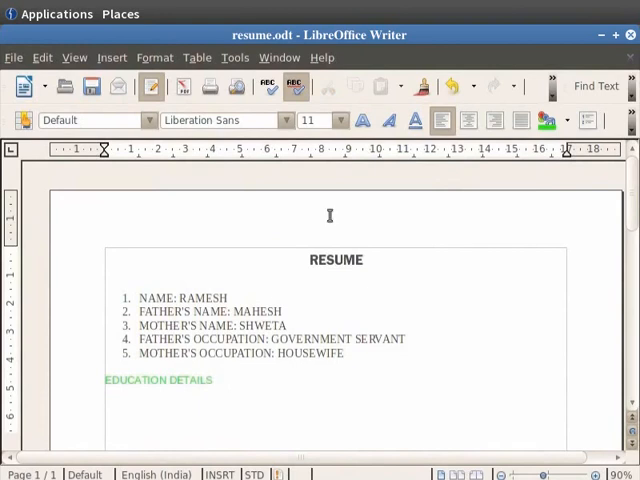
mouse_move(388, 120)
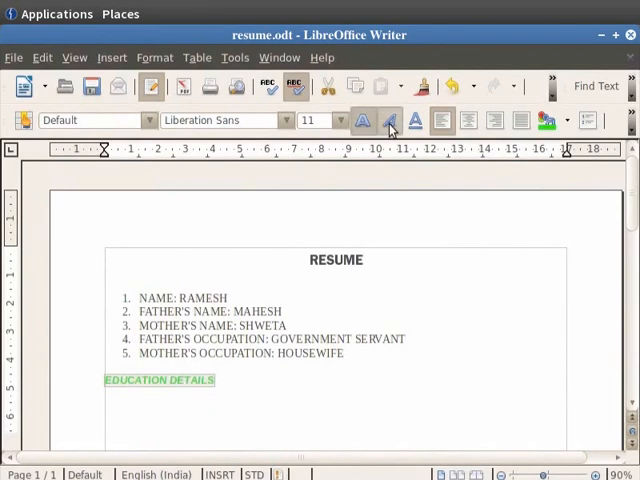
Make the EDUCATION DETAILS heading bold
click(390, 120)
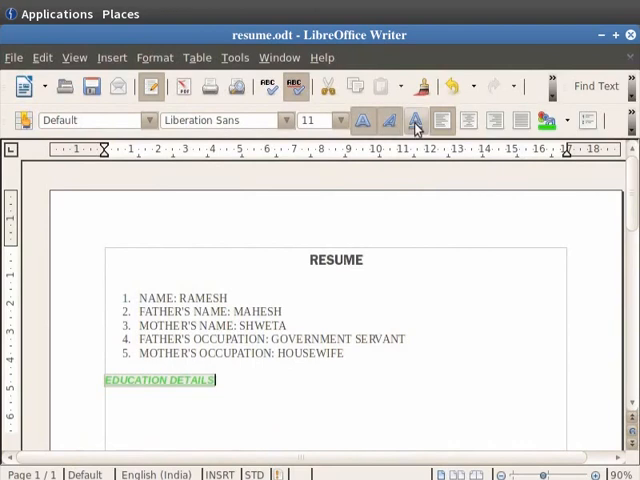